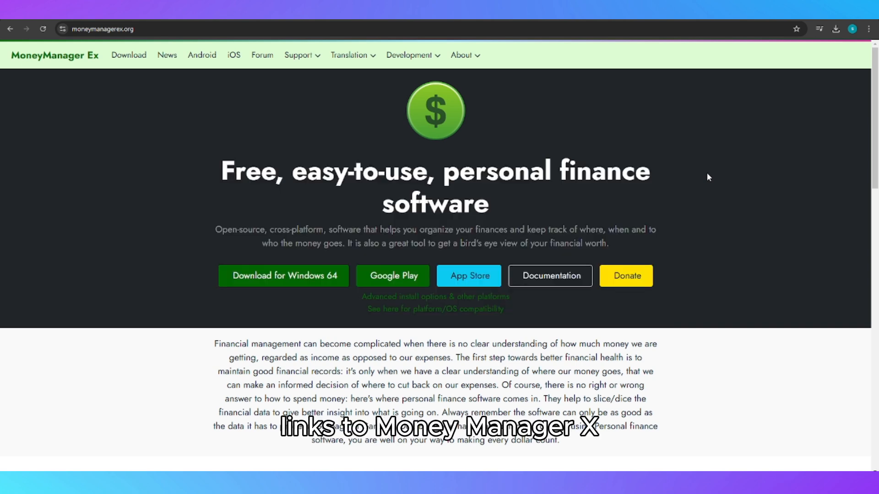
pyautogui.moveTo(740, 144)
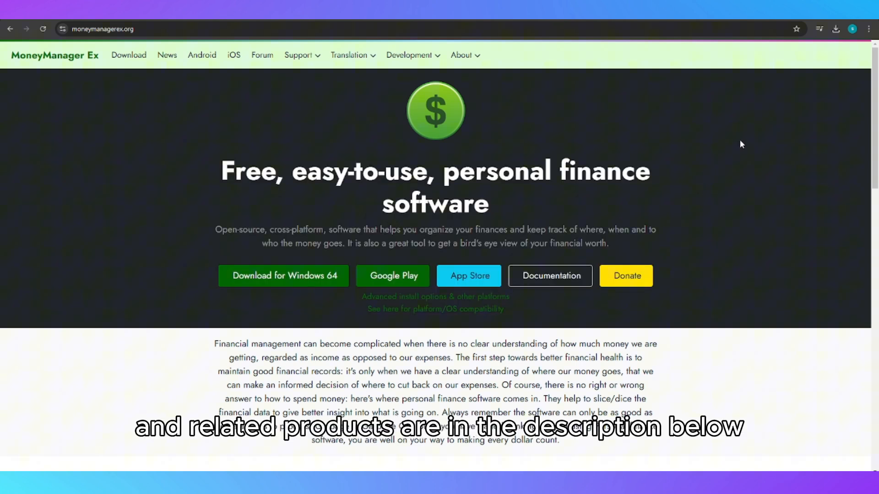
# - Scroll down through the homepage Features section to review the listed features
pyautogui.scroll(-3)
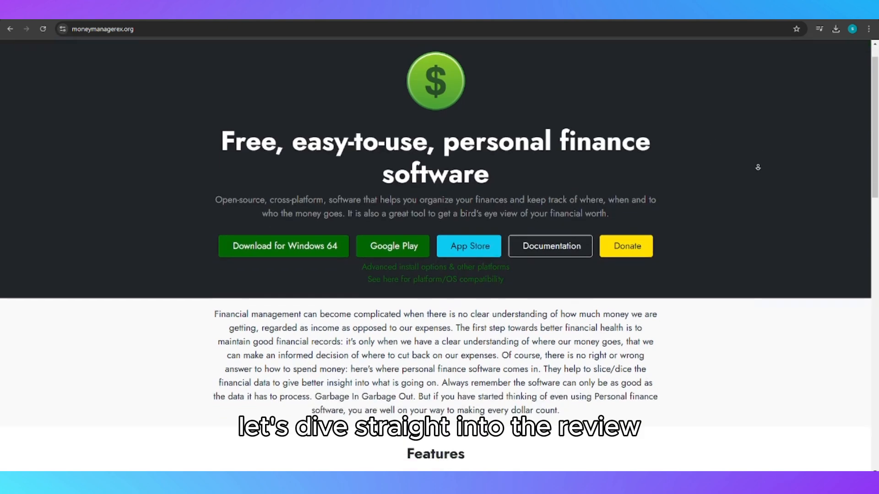
pyautogui.scroll(-3)
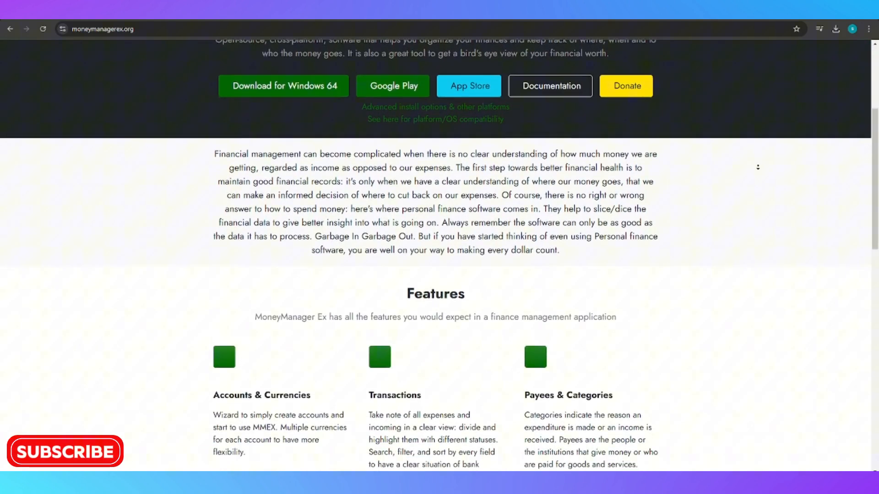
pyautogui.scroll(-3)
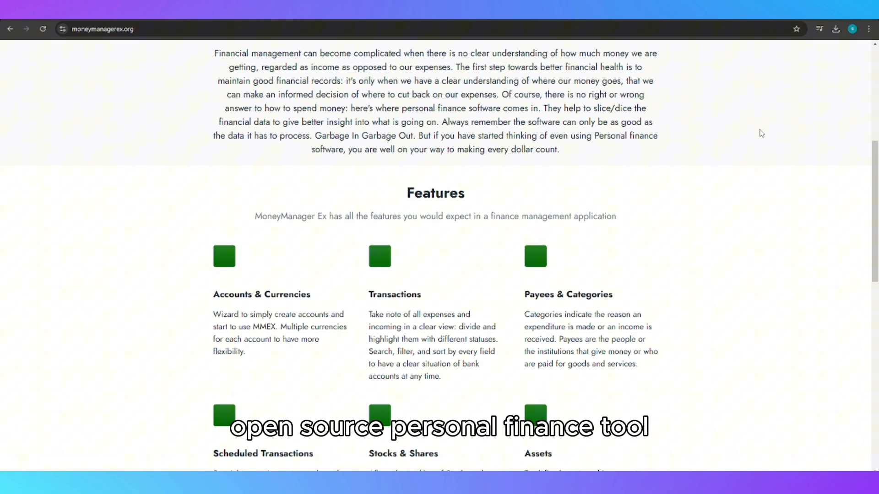
pyautogui.scroll(-3)
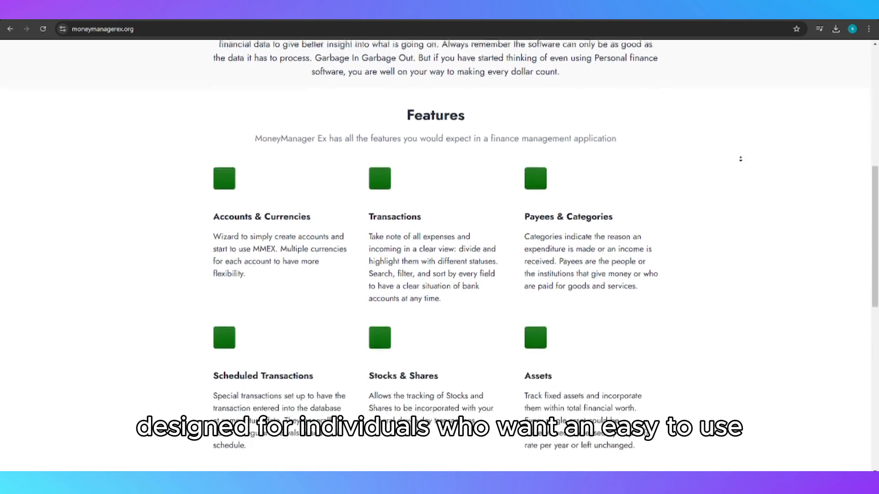
pyautogui.scroll(-3)
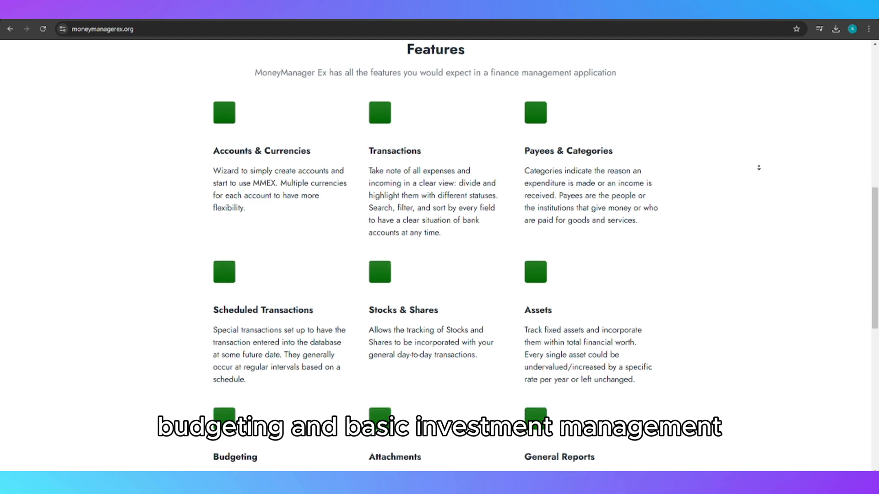
pyautogui.scroll(-3)
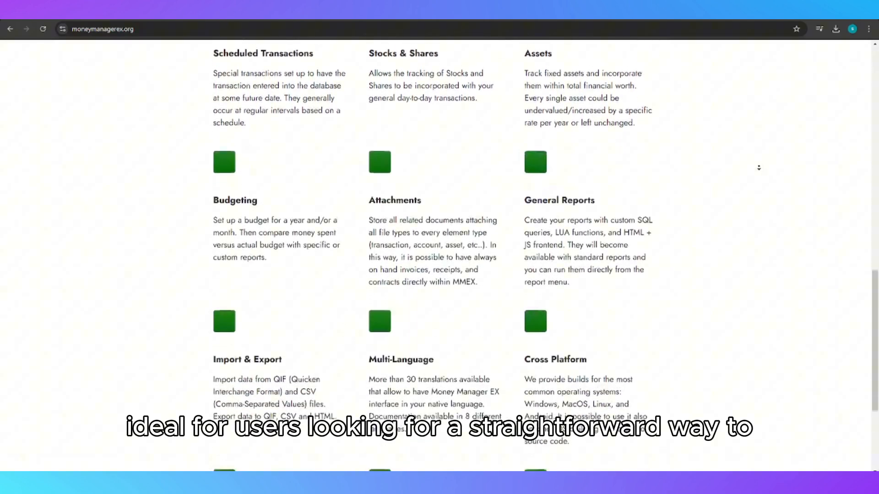
pyautogui.scroll(-3)
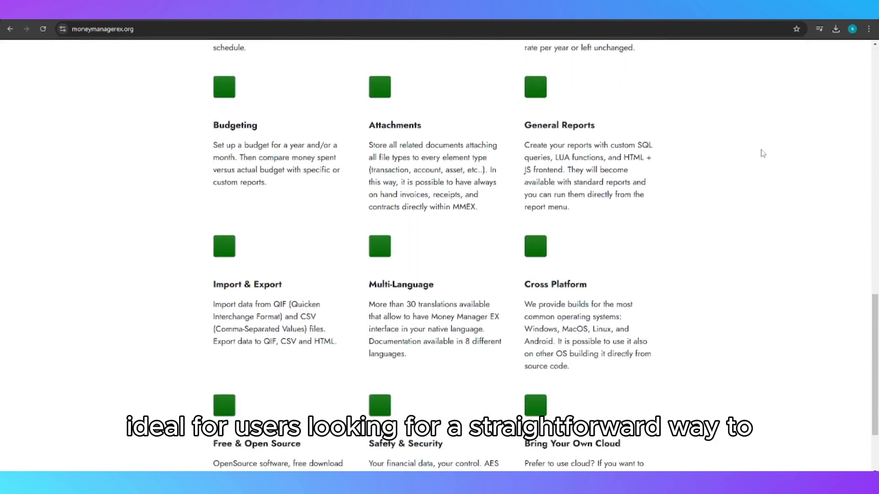
pyautogui.scroll(-3)
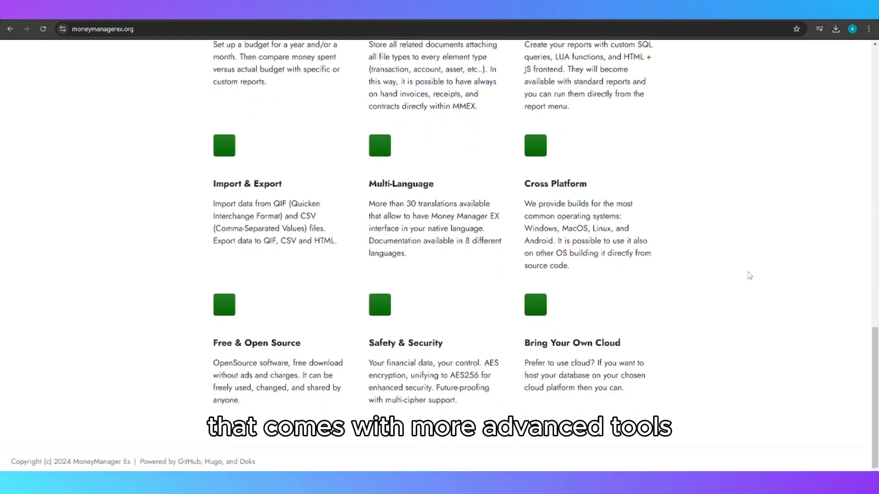
# - Return to the top of the homepage and go to the Android page from the navigation bar
pyautogui.scroll(3)
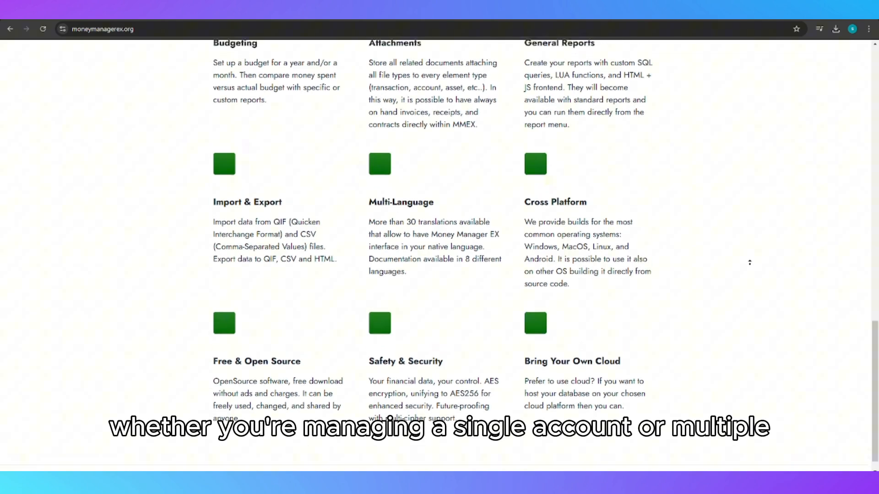
pyautogui.scroll(3)
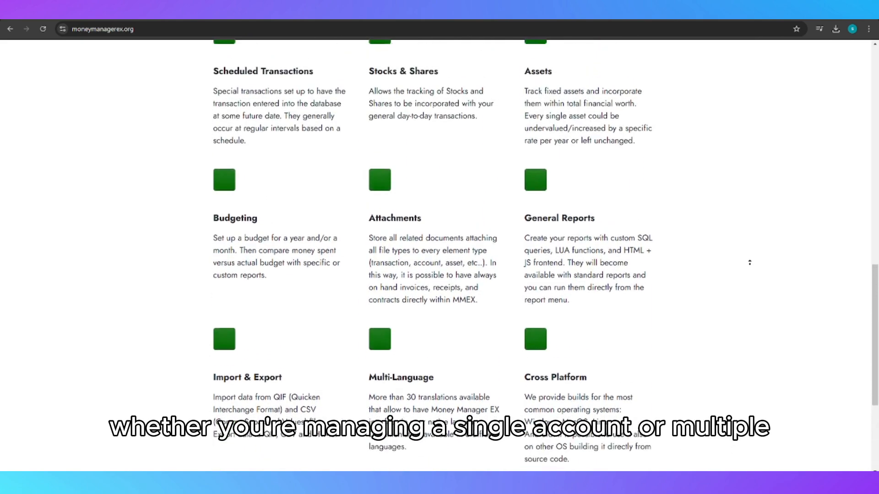
pyautogui.scroll(3)
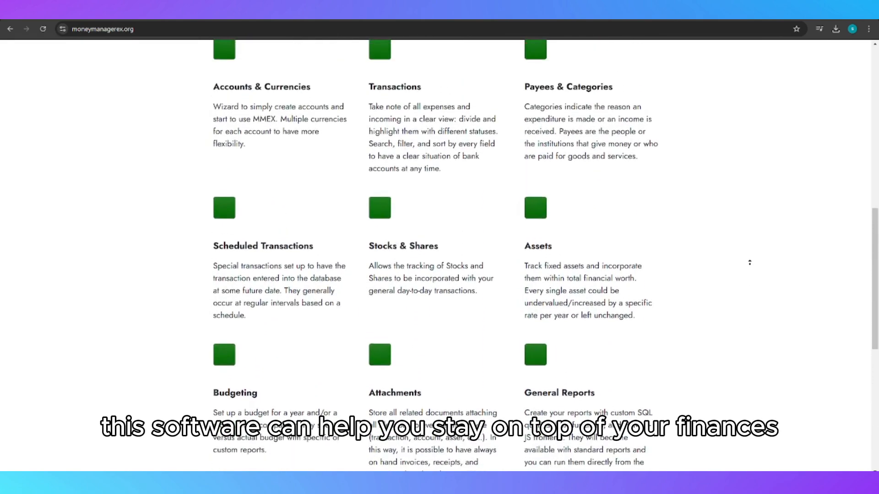
pyautogui.scroll(3)
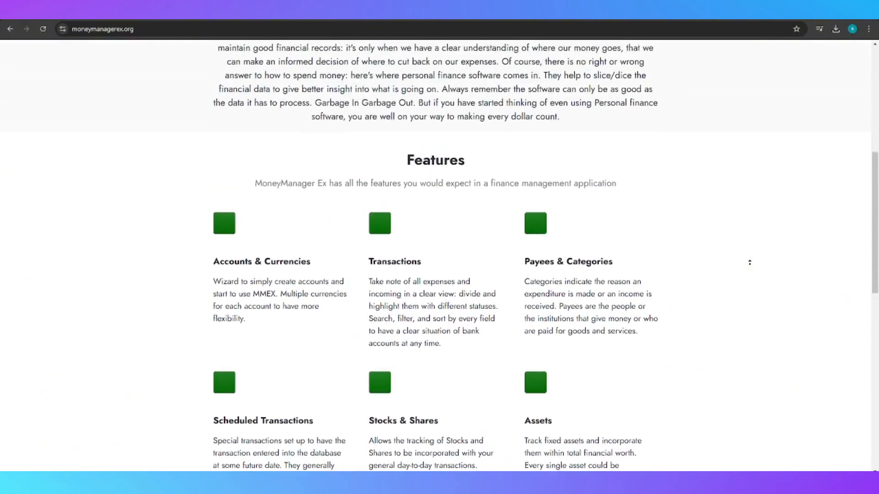
pyautogui.scroll(3)
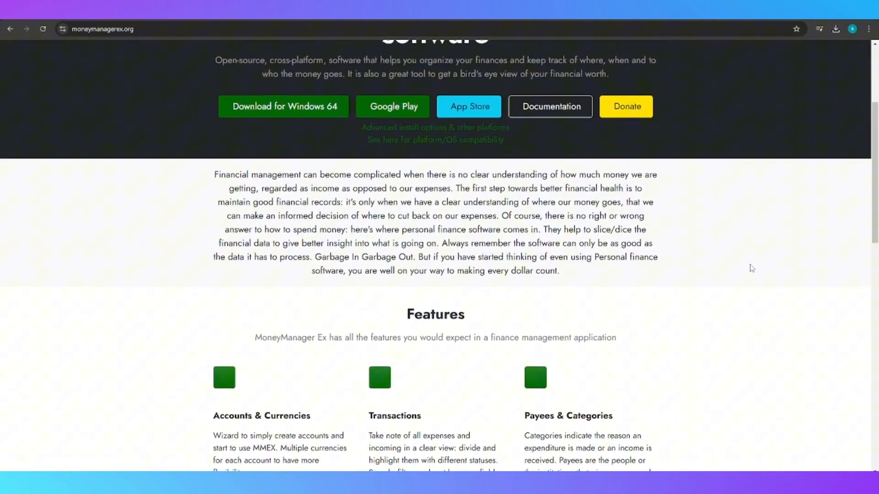
pyautogui.scroll(3)
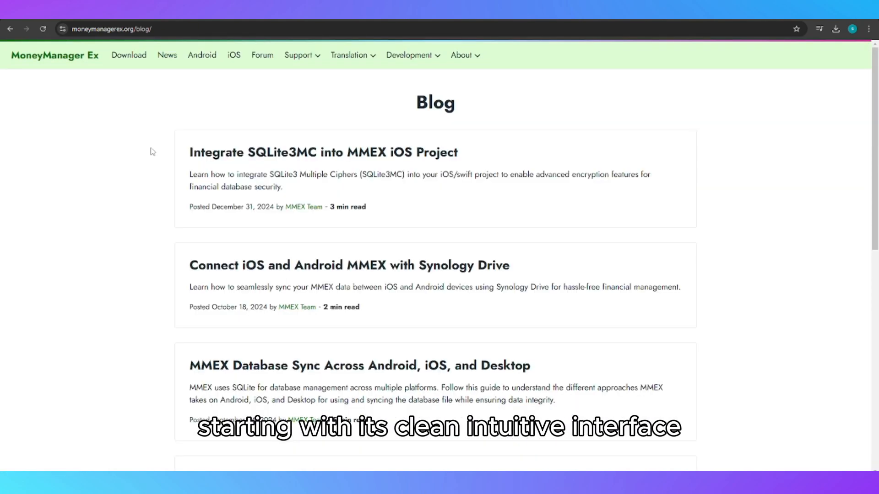
pyautogui.click(202, 55)
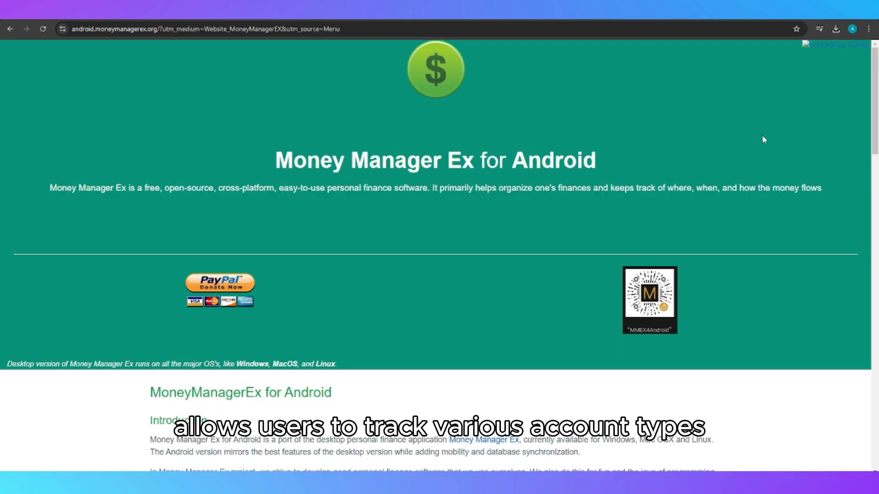
# - Scroll down the Android page through its contribution, features, downloads and license sections
pyautogui.scroll(-3)
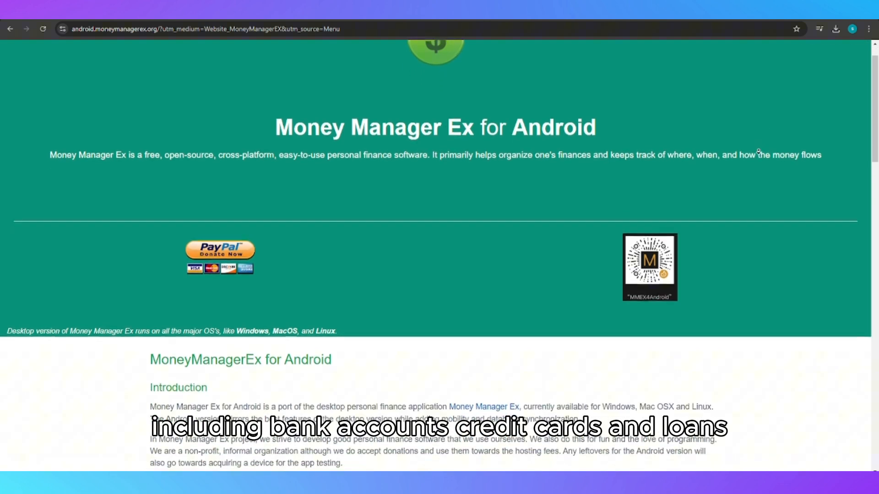
pyautogui.scroll(-3)
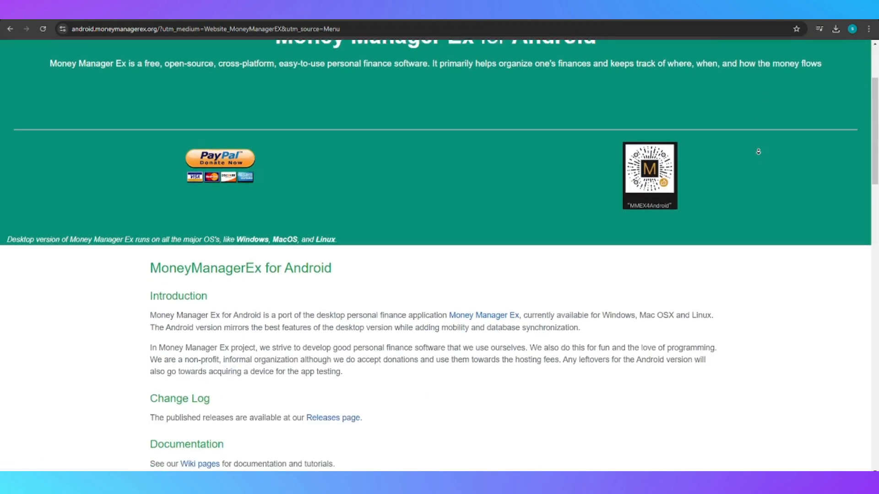
pyautogui.scroll(-3)
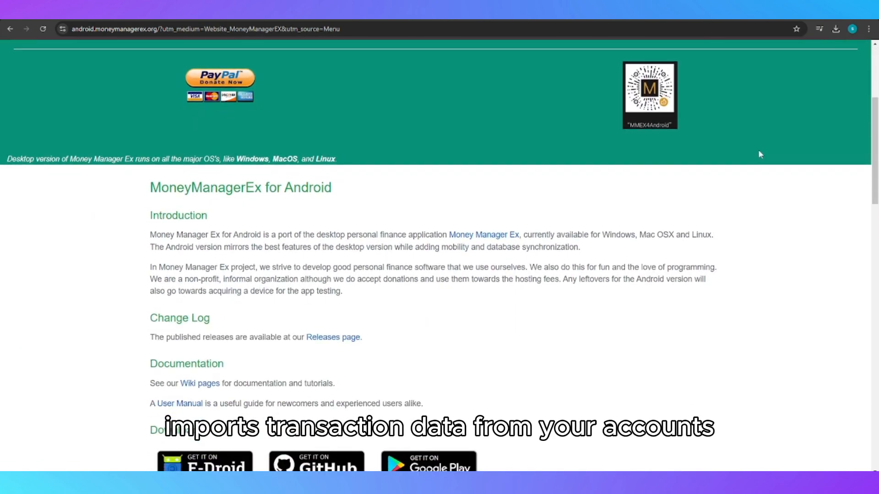
pyautogui.scroll(-3)
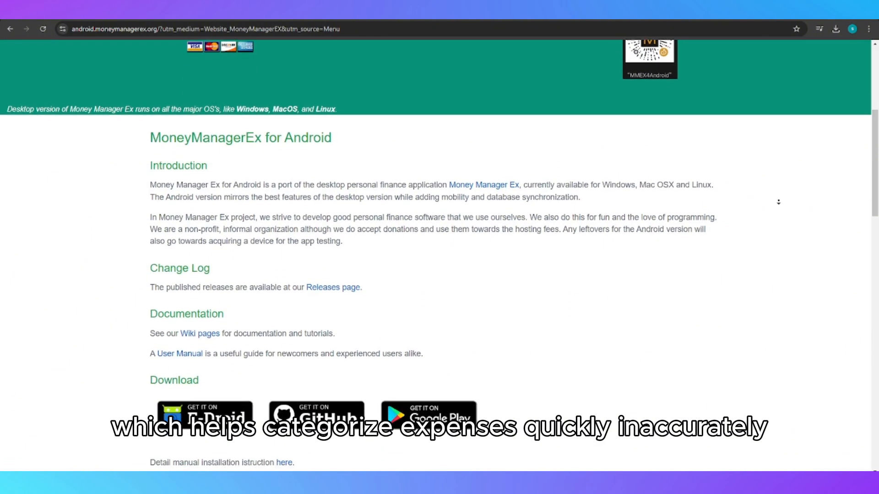
pyautogui.scroll(-3)
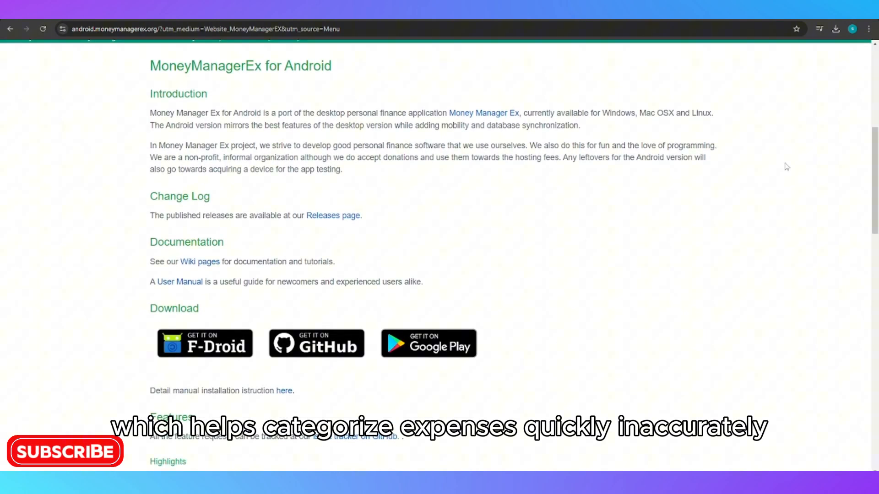
pyautogui.scroll(-3)
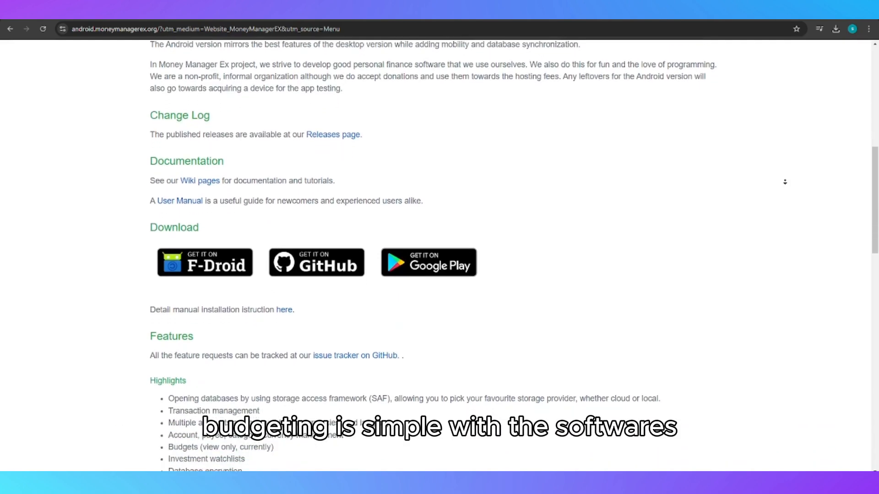
pyautogui.scroll(-3)
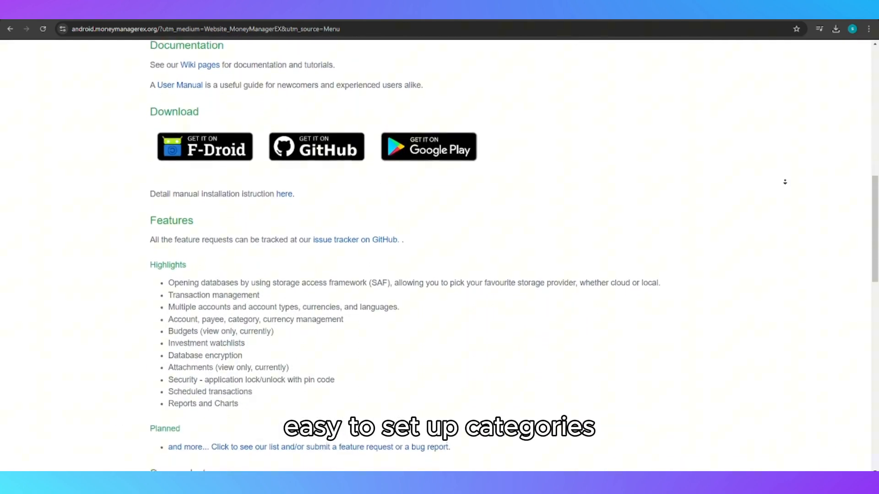
pyautogui.scroll(-3)
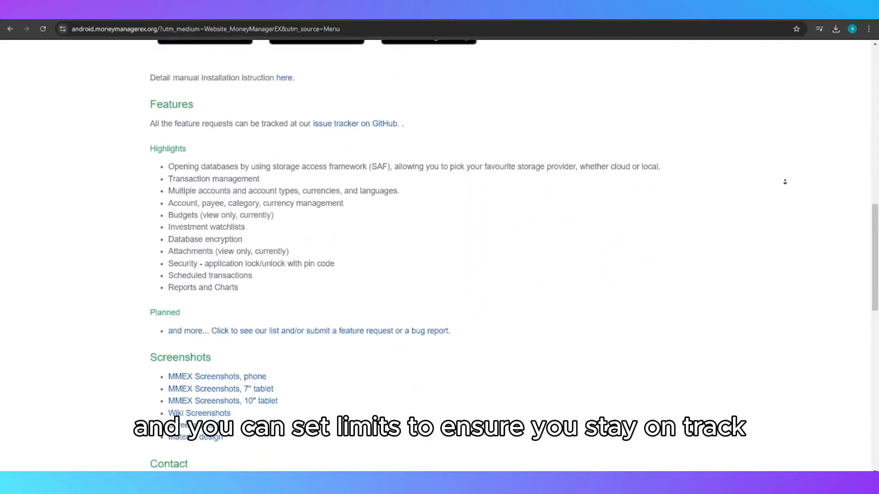
pyautogui.scroll(-3)
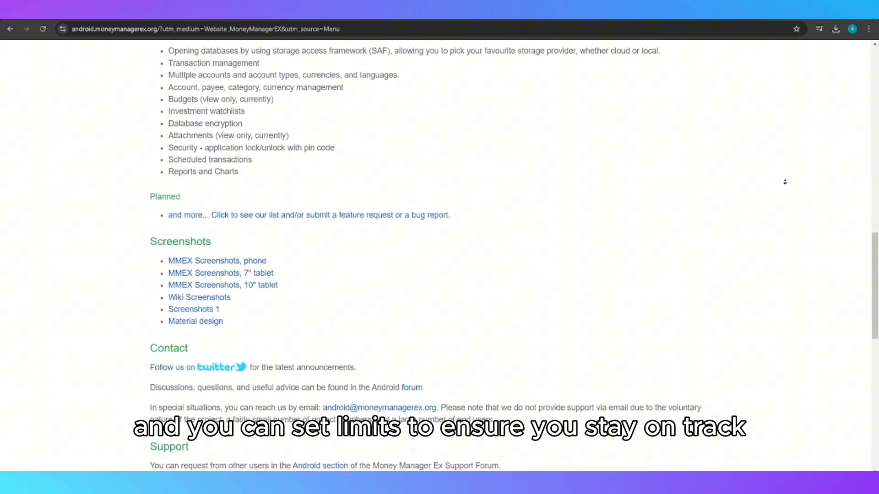
pyautogui.scroll(-3)
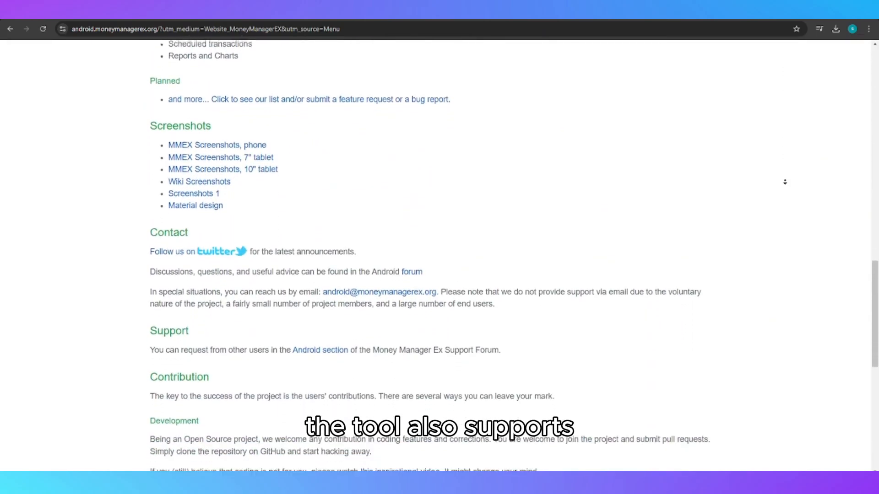
pyautogui.scroll(-3)
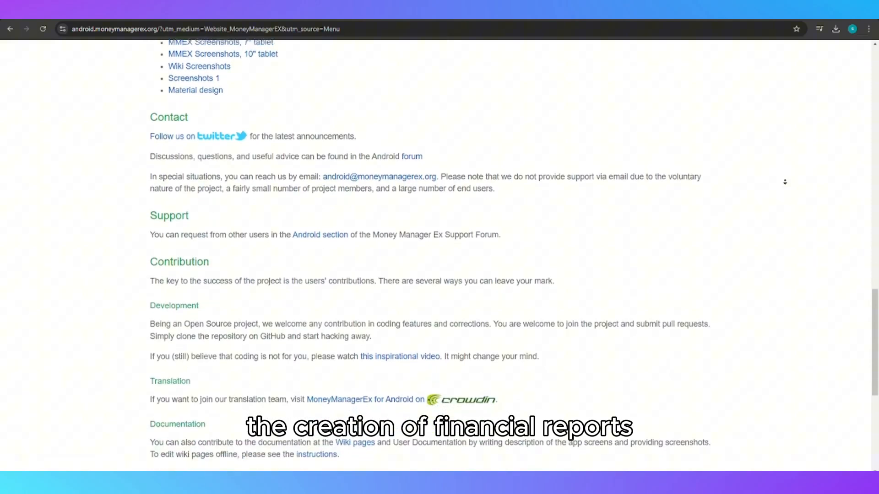
pyautogui.scroll(-3)
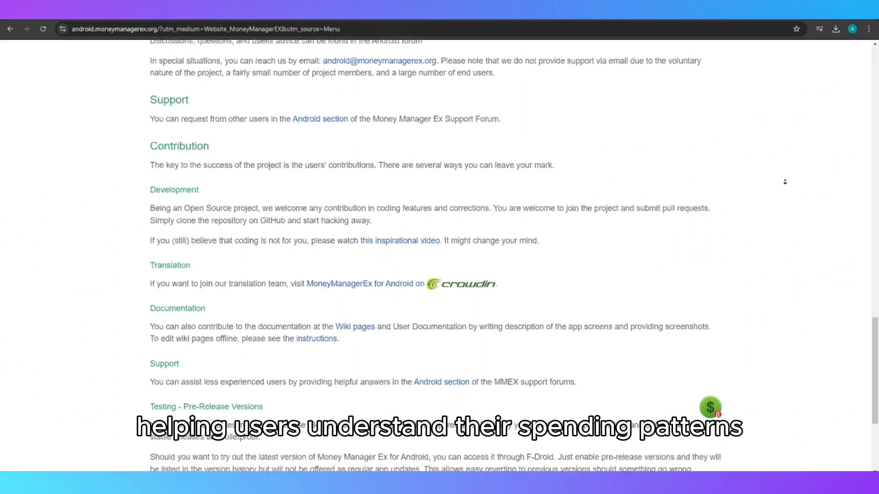
pyautogui.scroll(-3)
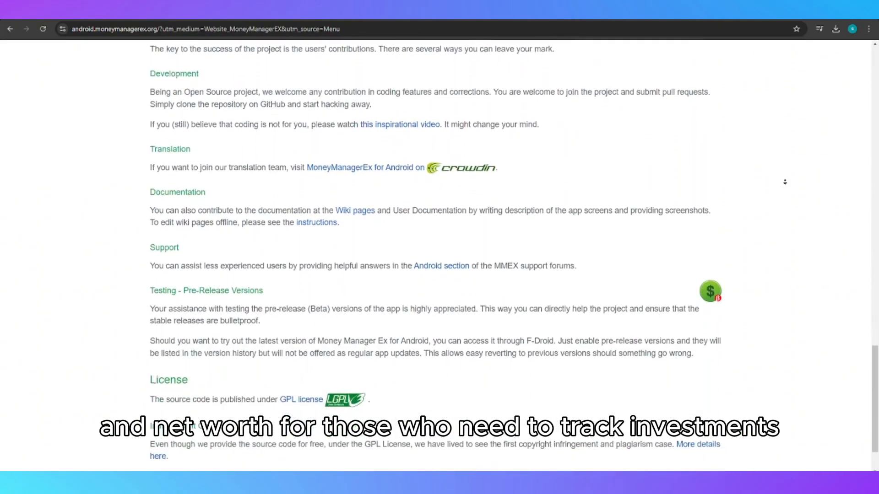
pyautogui.scroll(-3)
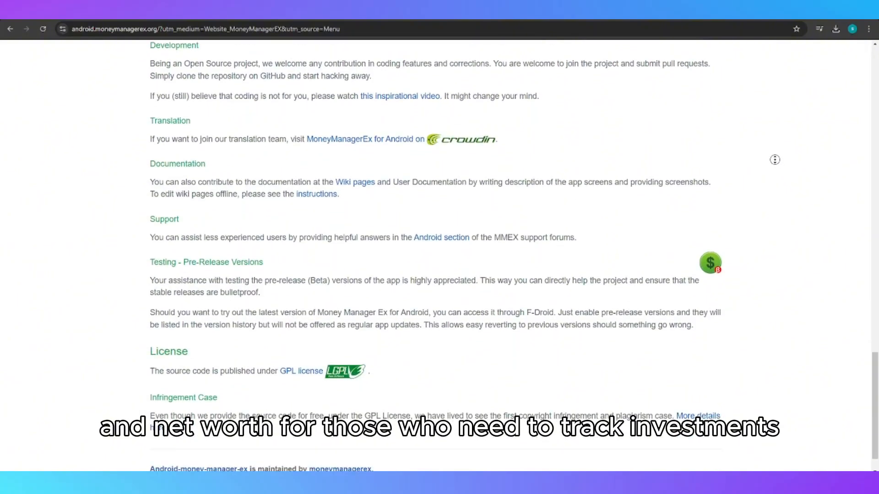
pyautogui.moveTo(787, 200)
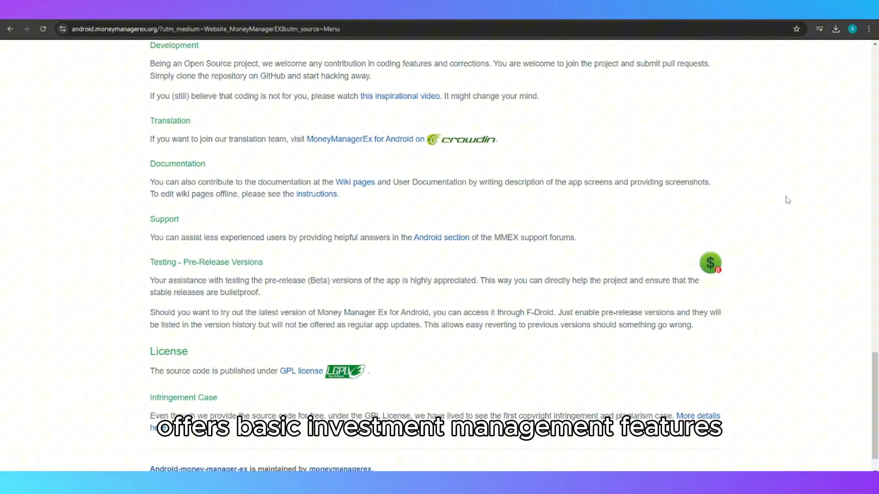
# - Scroll back up the Android page to its header
pyautogui.scroll(3)
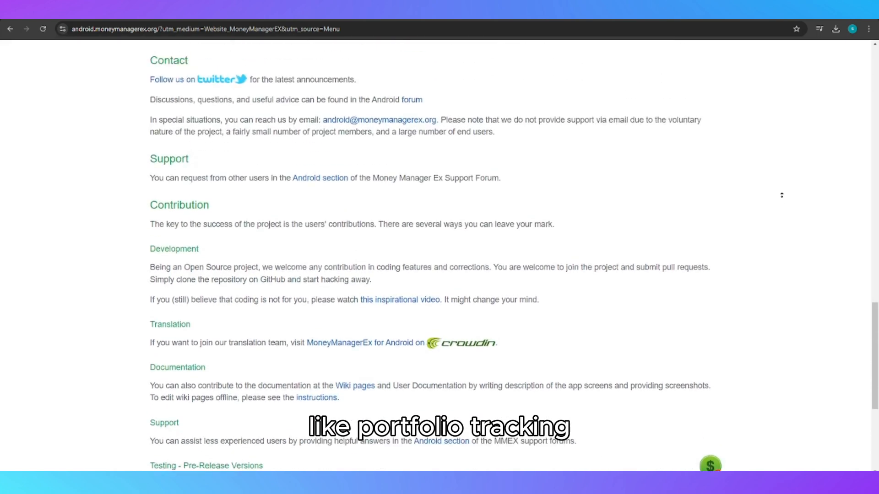
pyautogui.scroll(3)
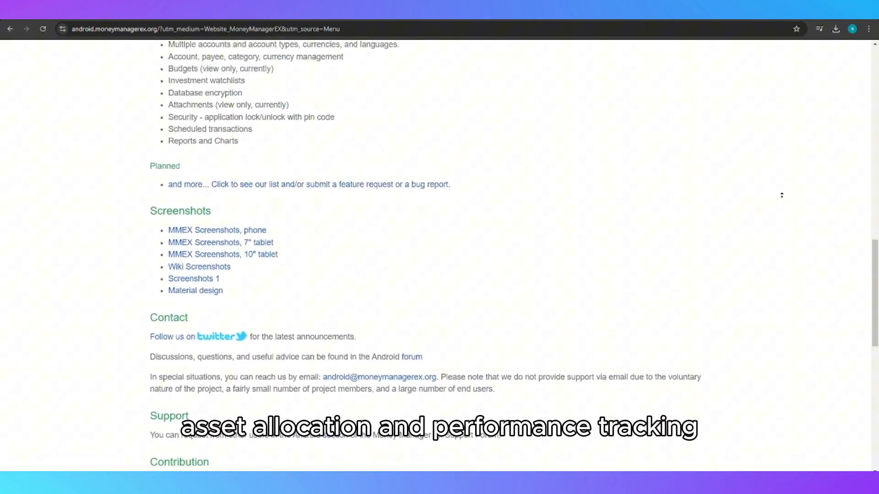
pyautogui.scroll(3)
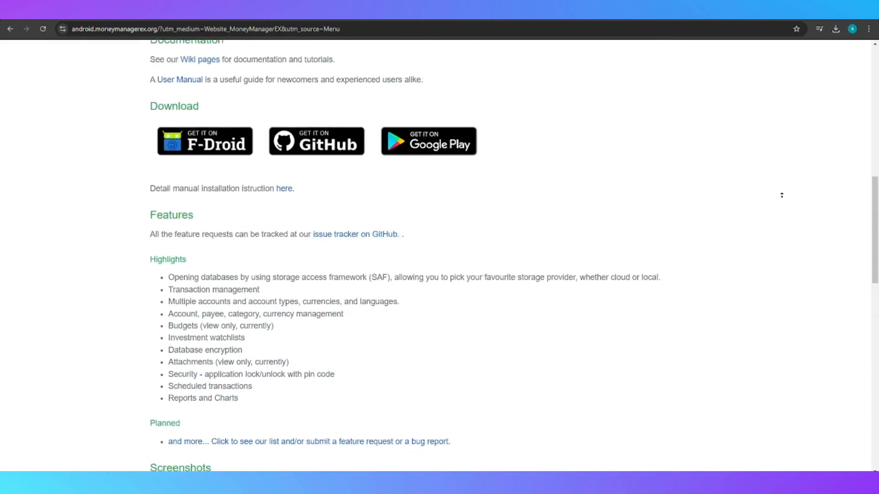
pyautogui.scroll(3)
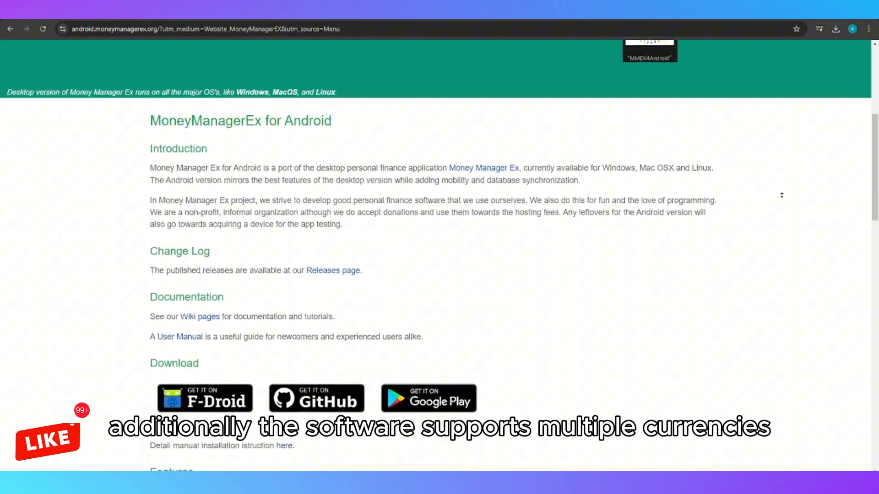
pyautogui.scroll(3)
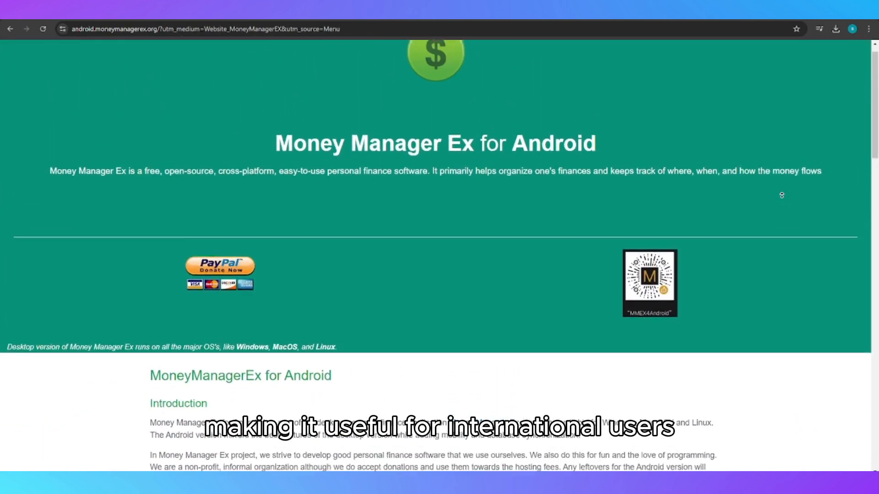
pyautogui.scroll(3)
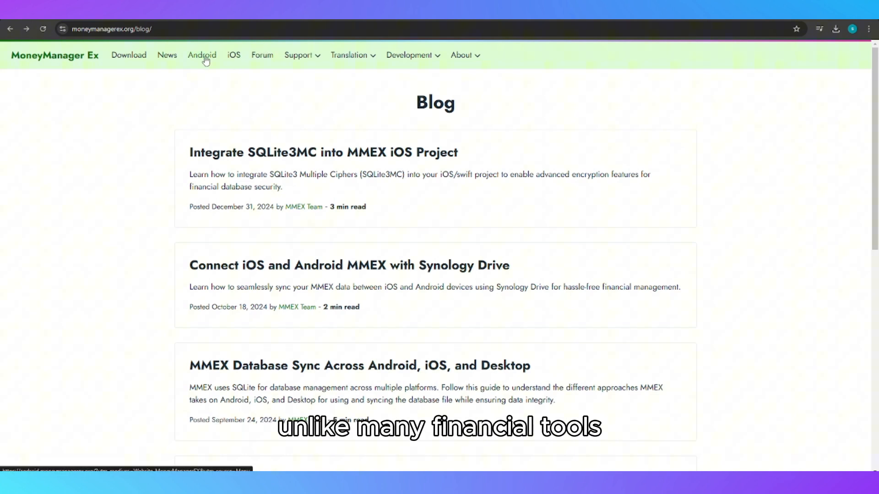
# - Go to the MoneyManager Ex blog, then back to the homepage via the site logo
pyautogui.click(202, 55)
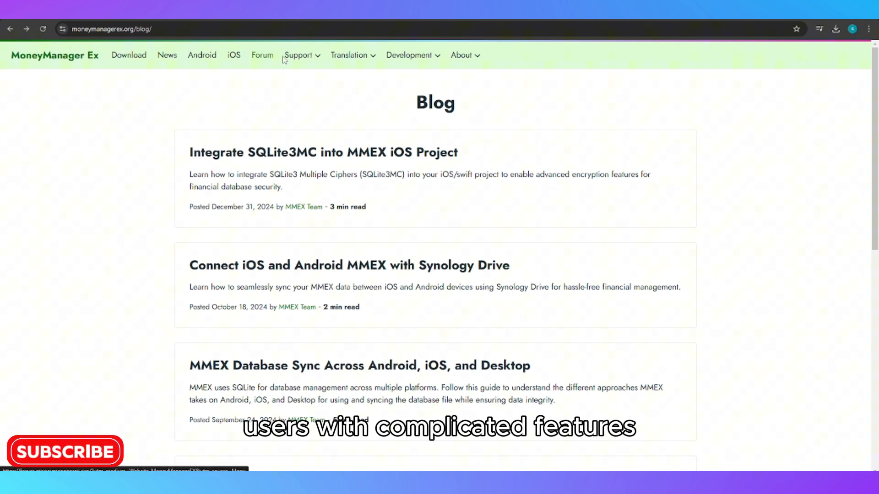
pyautogui.moveTo(409, 55)
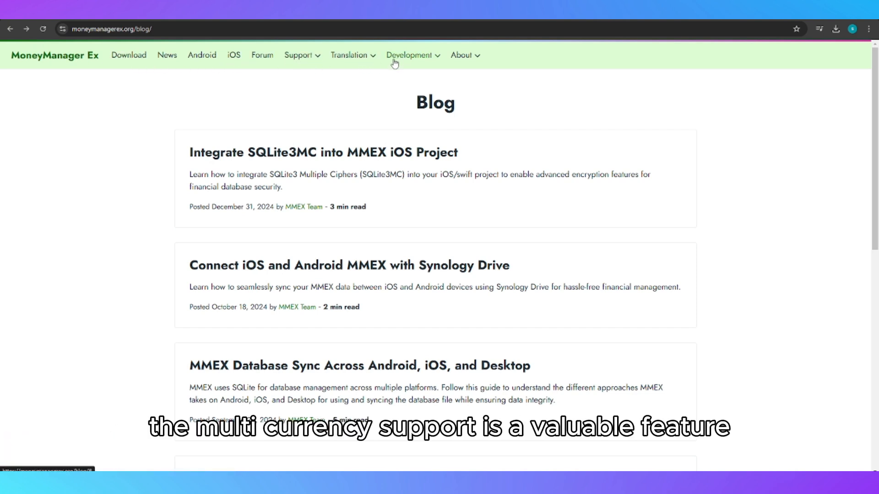
pyautogui.click(54, 55)
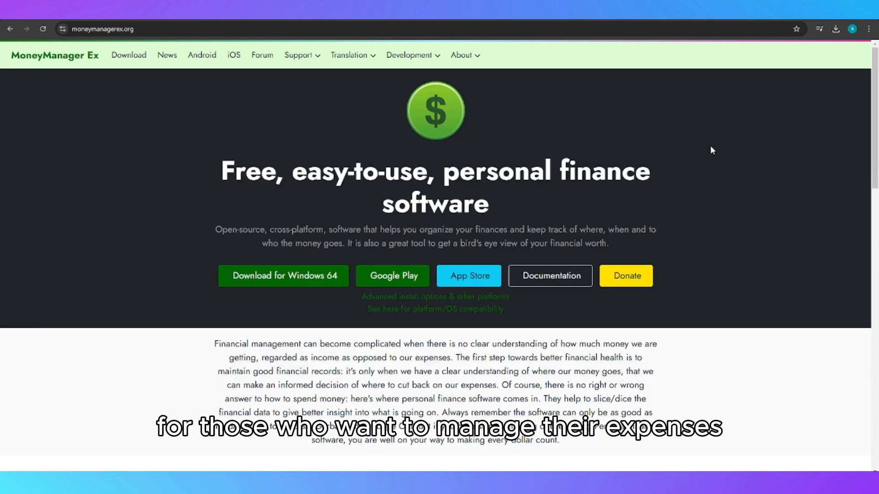
pyautogui.moveTo(723, 148)
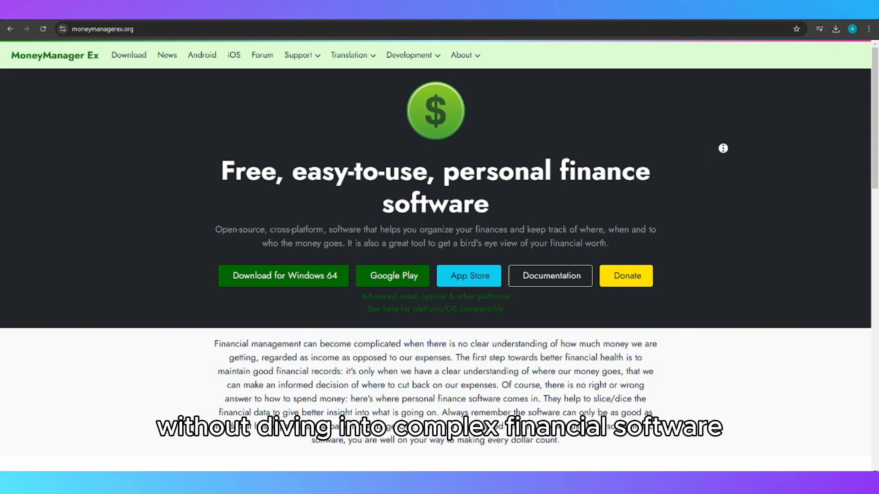
# - Scroll through the homepage introduction and features grid, then back to the top
pyautogui.scroll(-3)
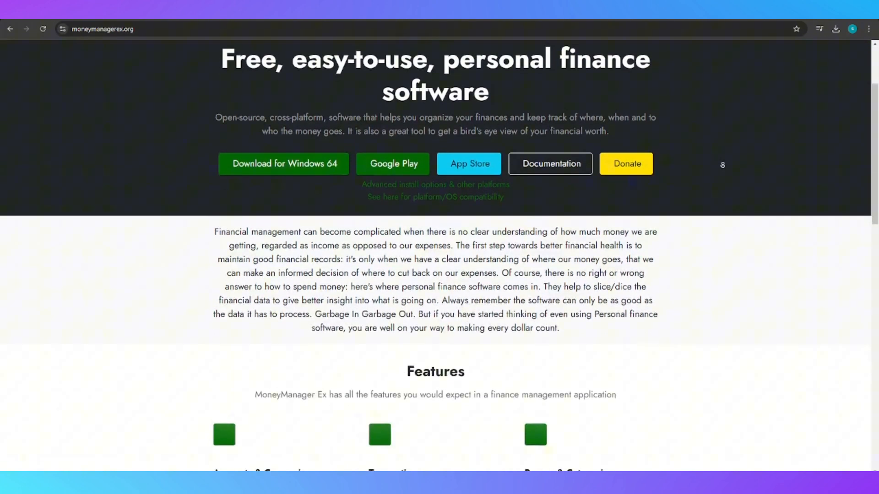
pyautogui.scroll(-3)
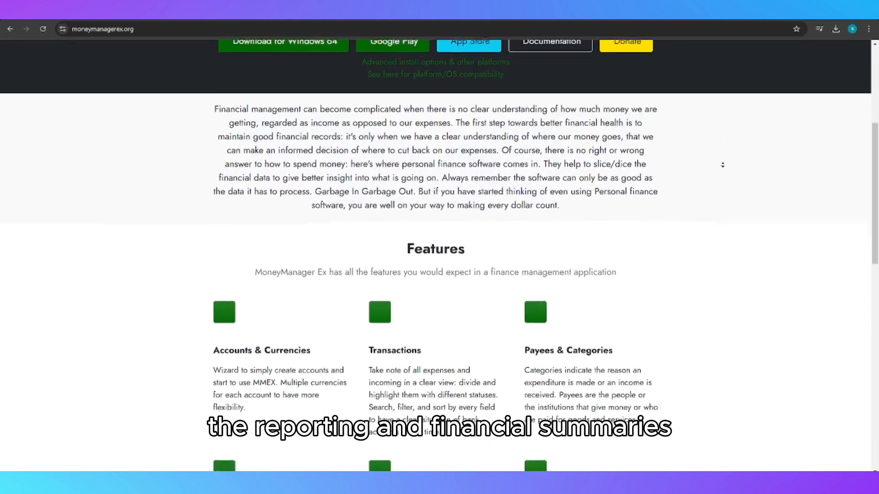
pyautogui.scroll(-3)
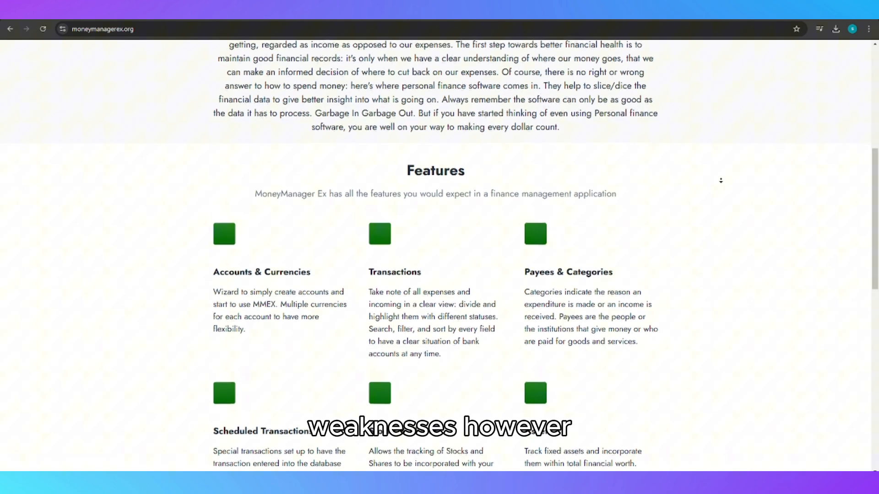
pyautogui.scroll(-3)
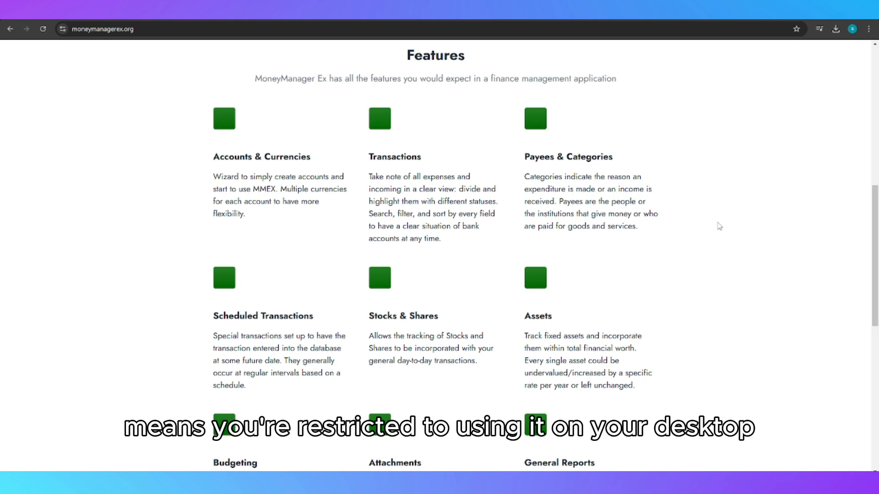
pyautogui.scroll(3)
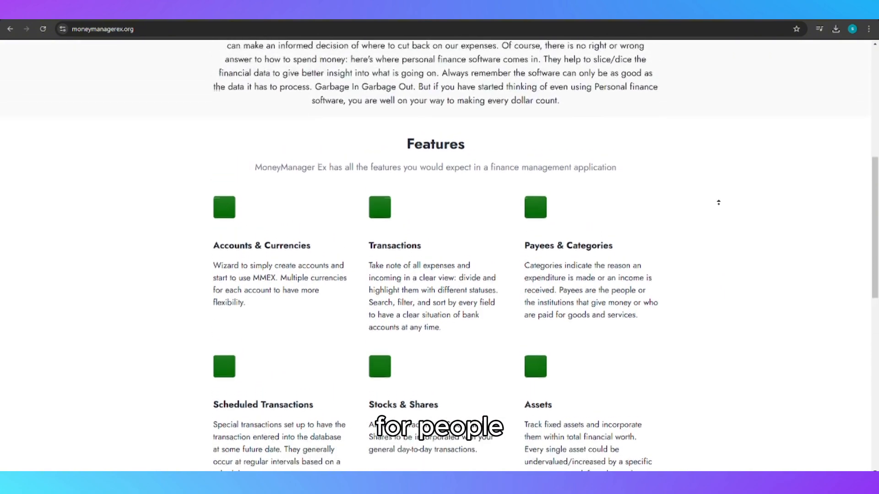
pyautogui.scroll(3)
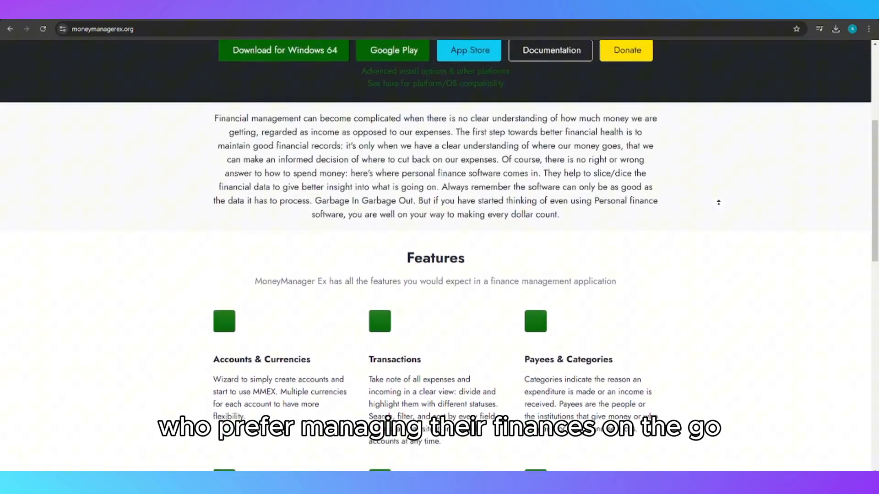
pyautogui.scroll(3)
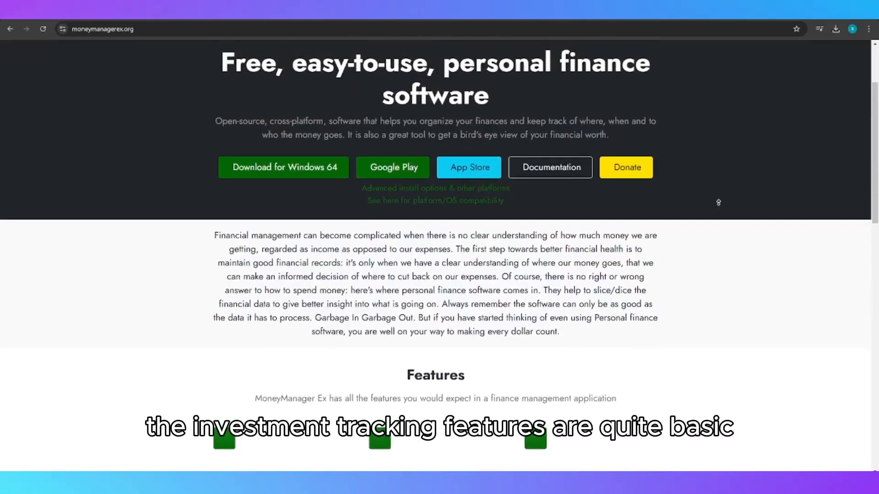
pyautogui.scroll(3)
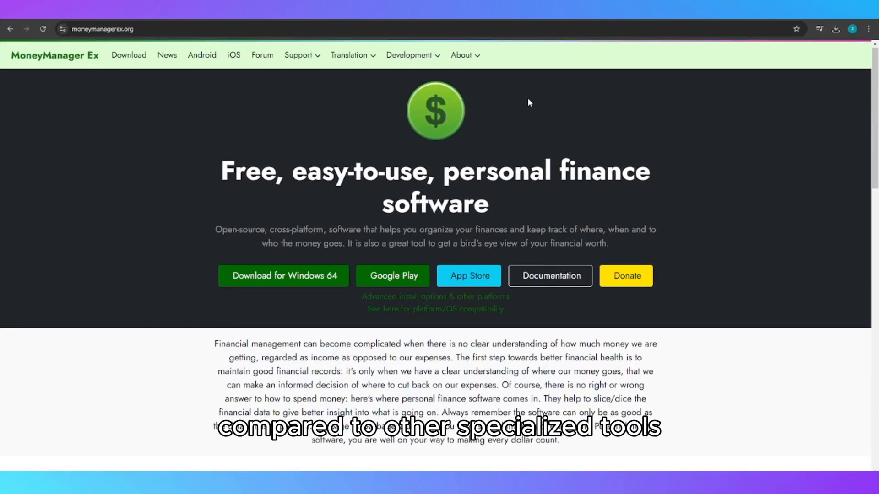
# - From the Translation menu, go to the Desktop Translation project on Crowdin
pyautogui.click(410, 55)
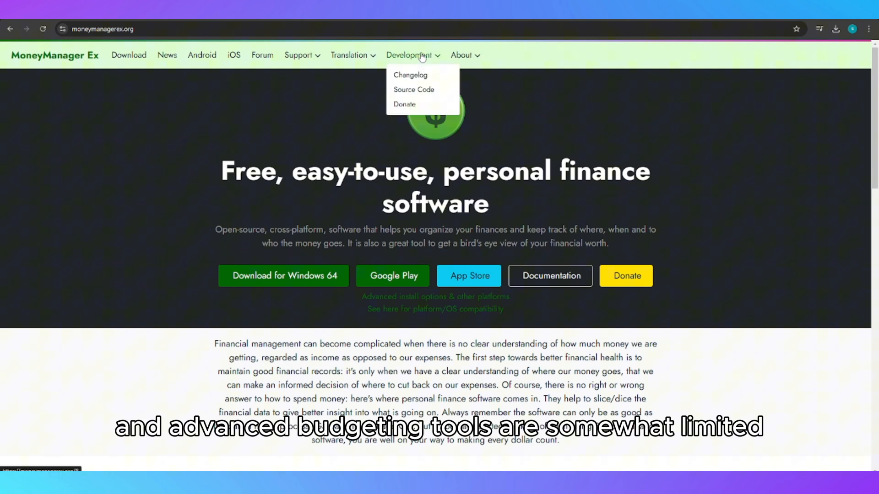
pyautogui.click(349, 55)
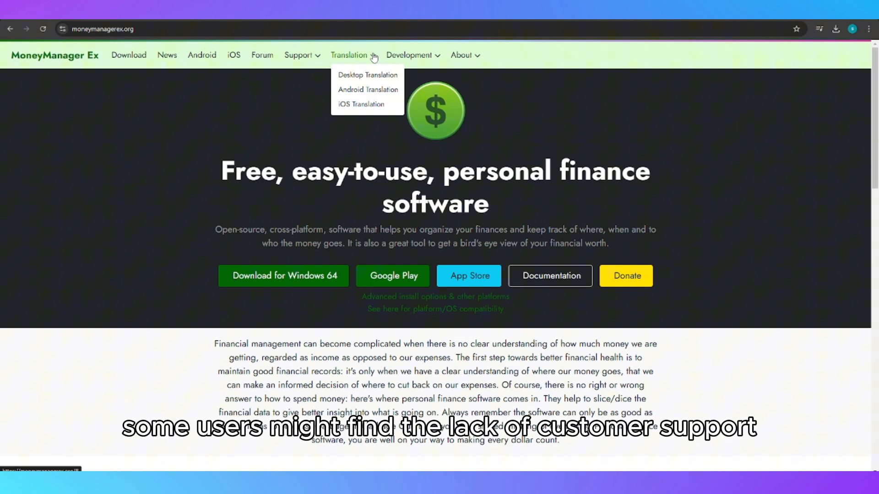
pyautogui.click(367, 74)
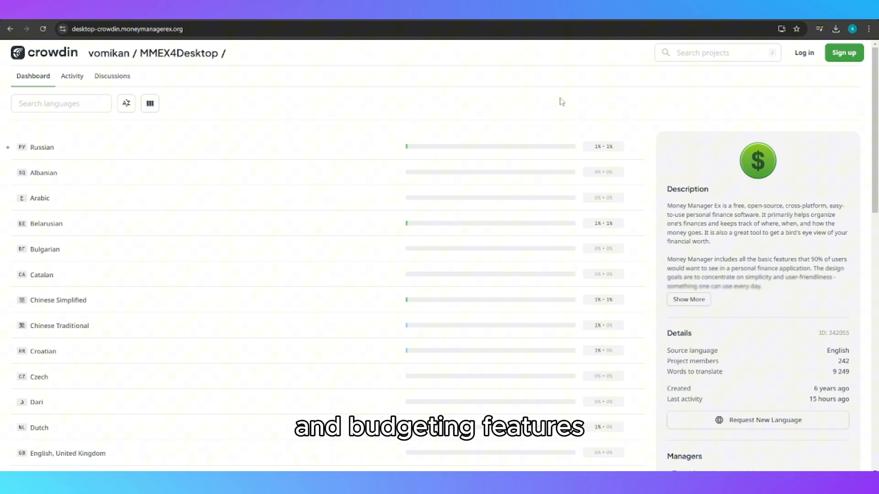
# - Scroll the Crowdin MMEX4Desktop language list to see translation progress
pyautogui.scroll(-3)
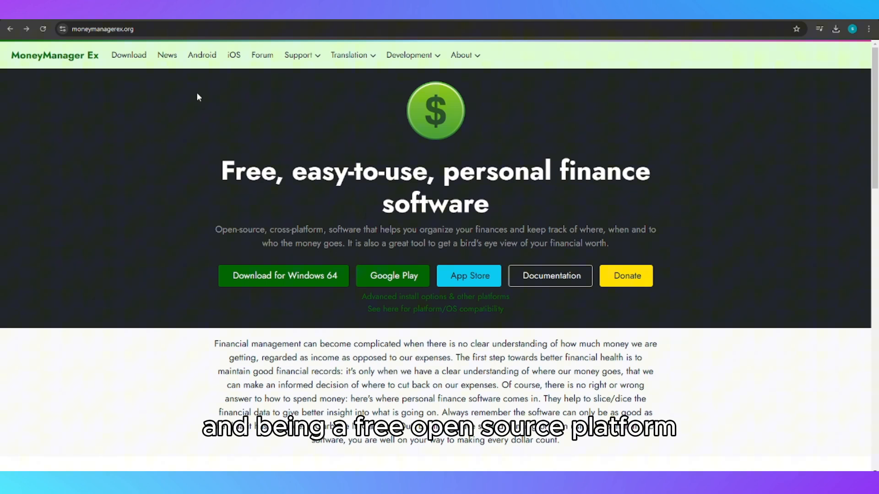
pyautogui.scroll(-3)
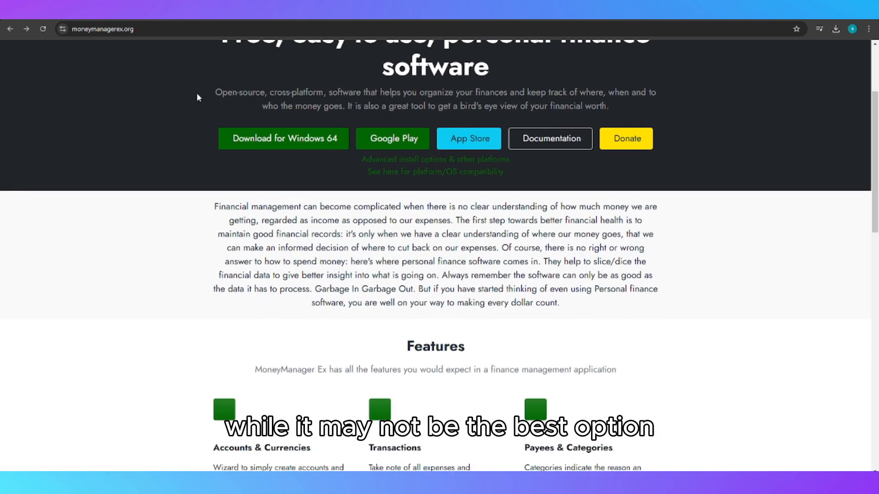
pyautogui.scroll(-3)
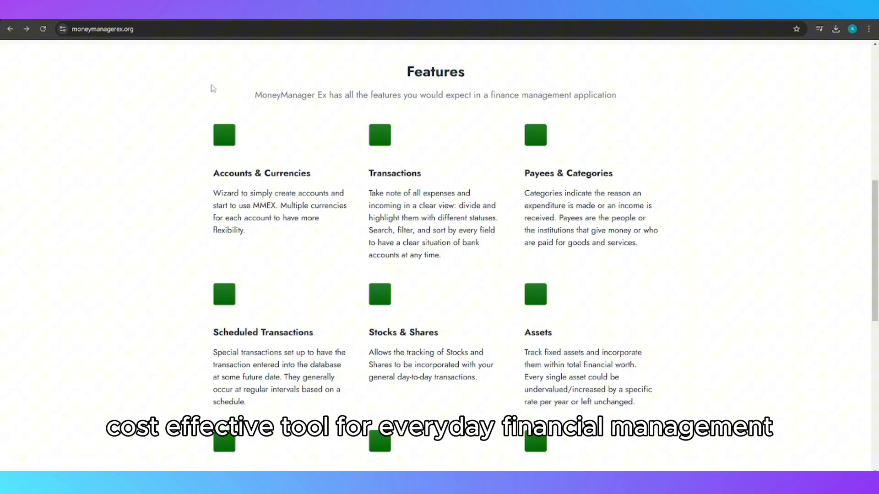
pyautogui.scroll(-3)
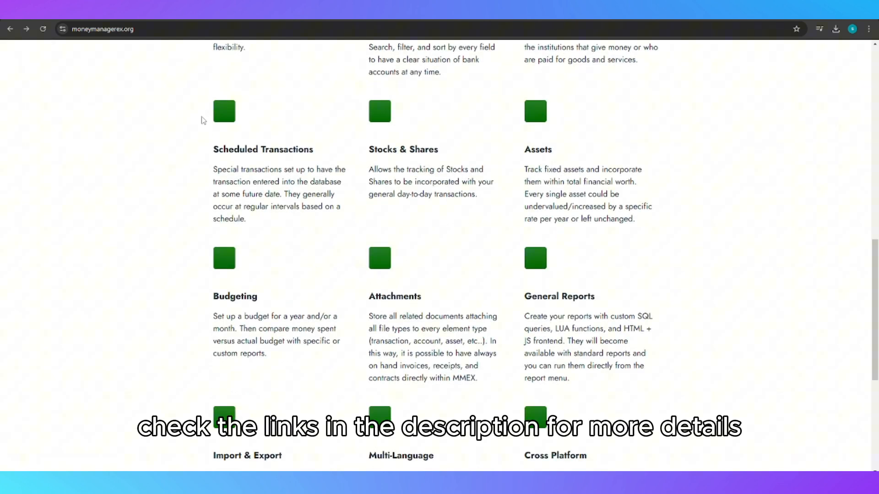
pyautogui.scroll(3)
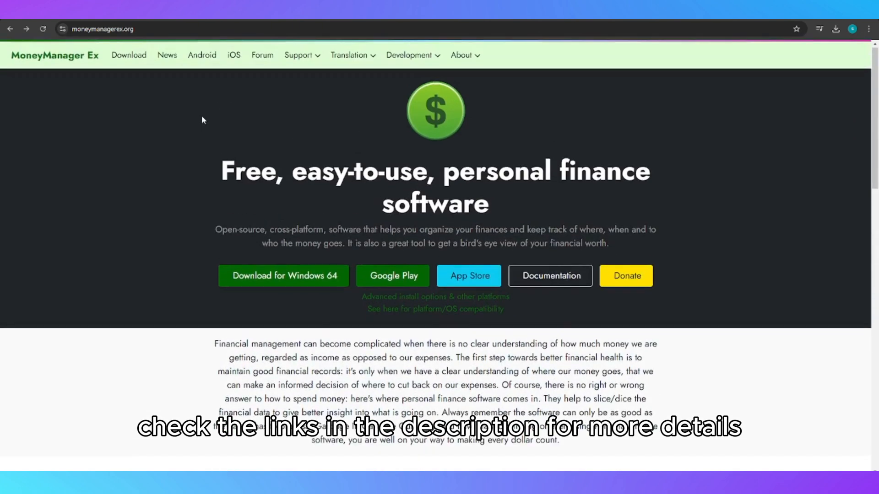